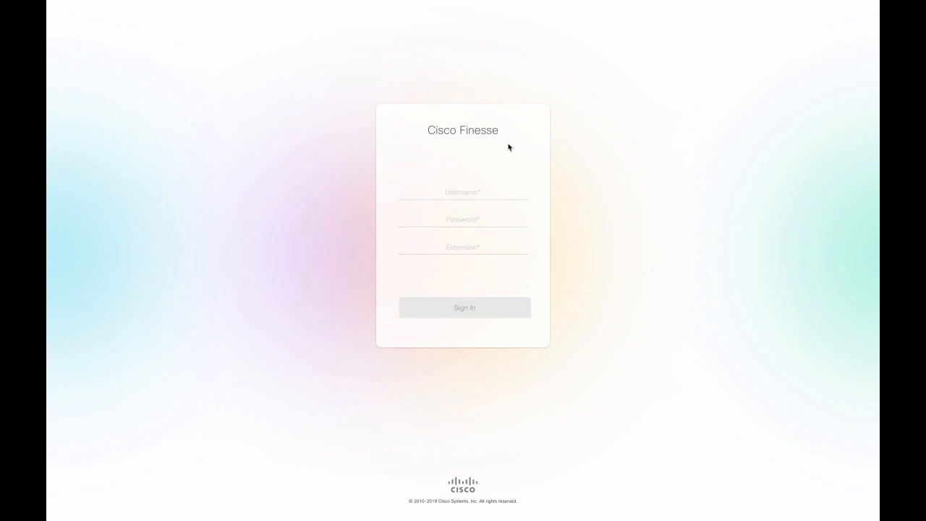
type("40811001")
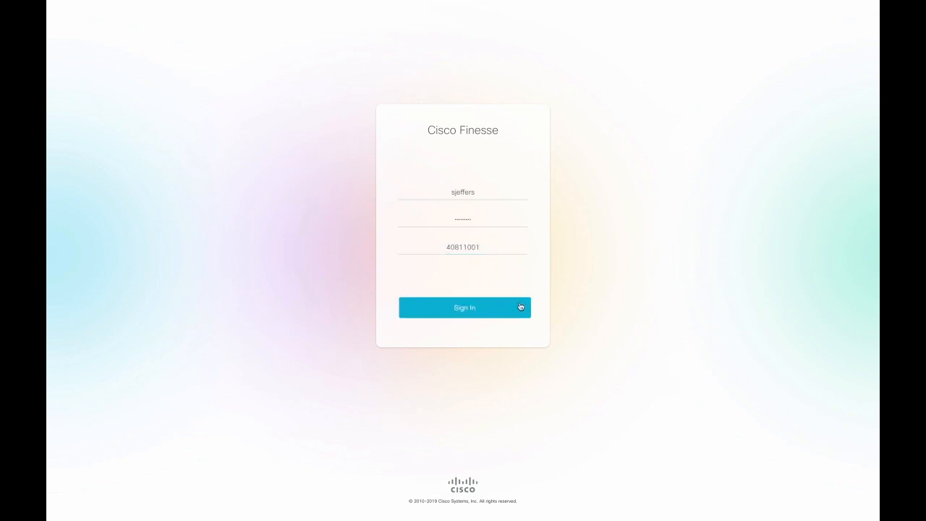
left_click(464, 307)
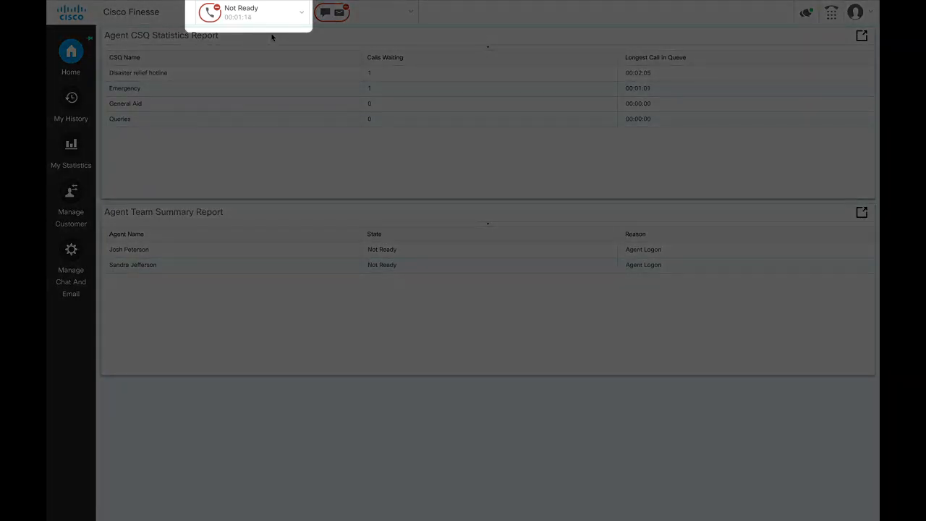
left_click(301, 12)
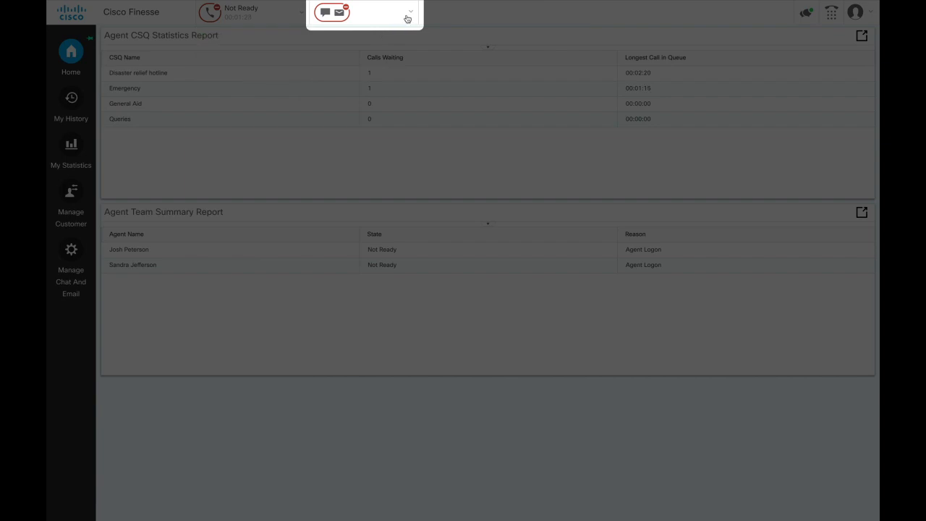
left_click(409, 18)
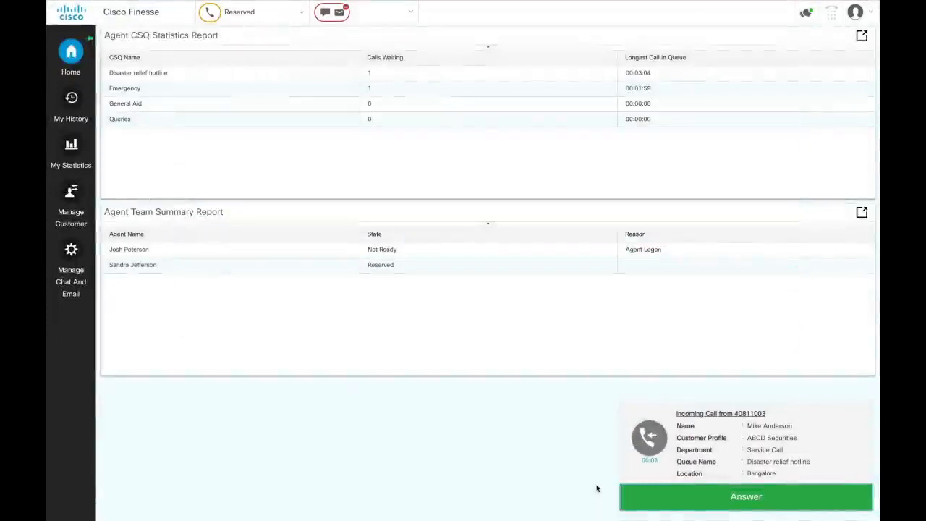
Answer the incoming Disaster relief hotline call to start talking with the caller
left_click(745, 497)
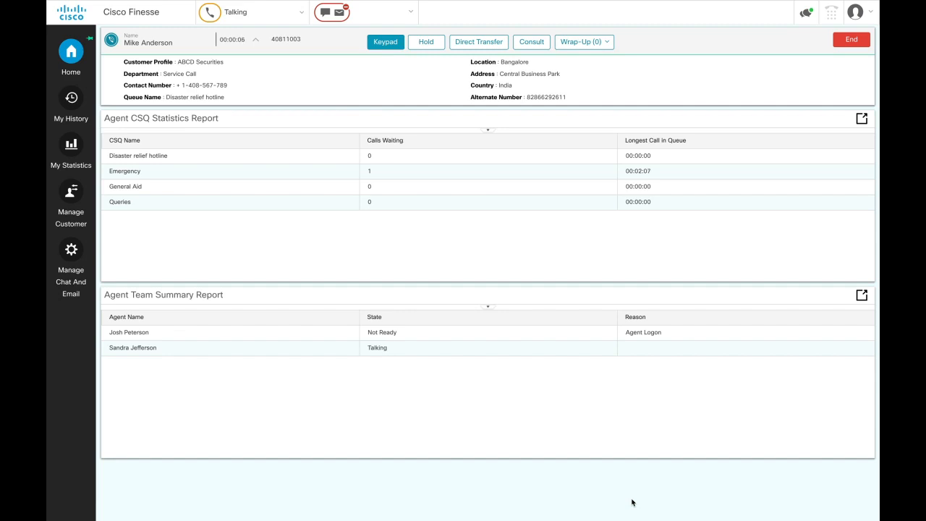
left_click(426, 41)
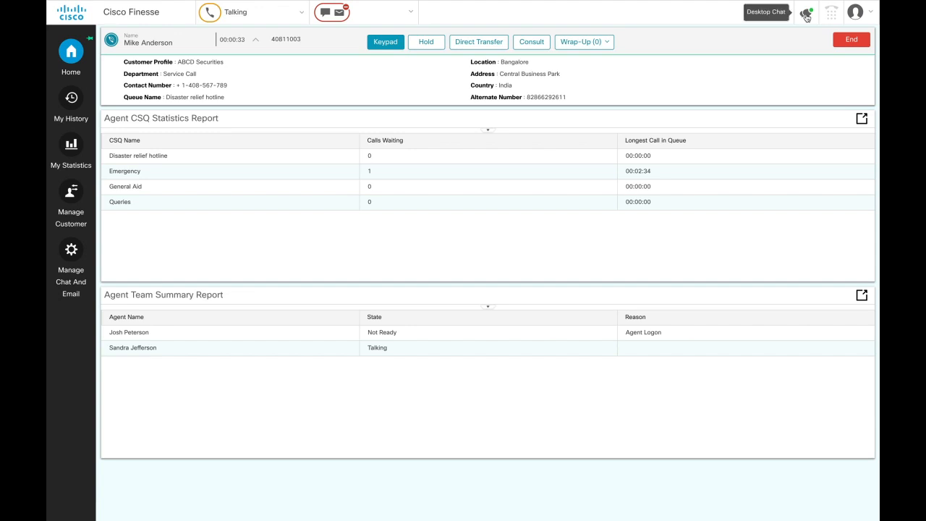
Find supervisor Rick in desktop chat and reply 'Sure, I'll do so, Rick. Thank you.'
left_click(806, 12)
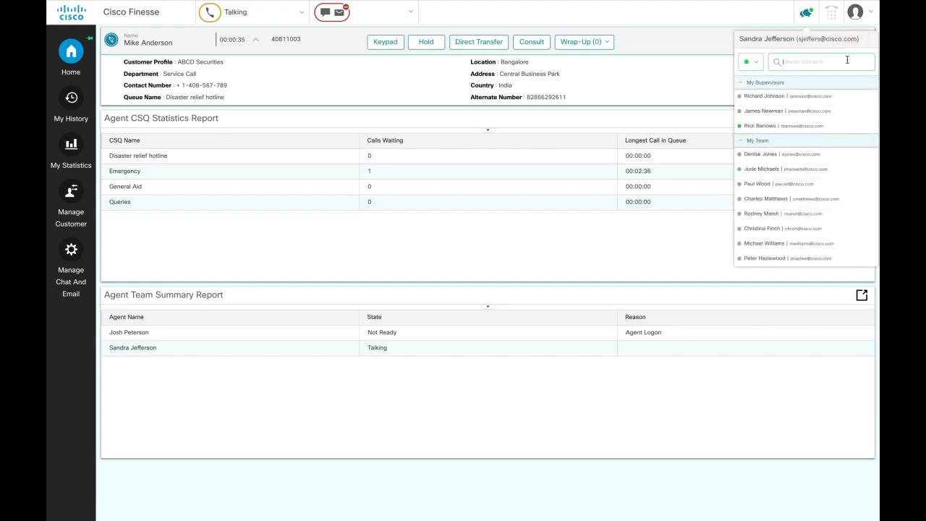
type("Rick")
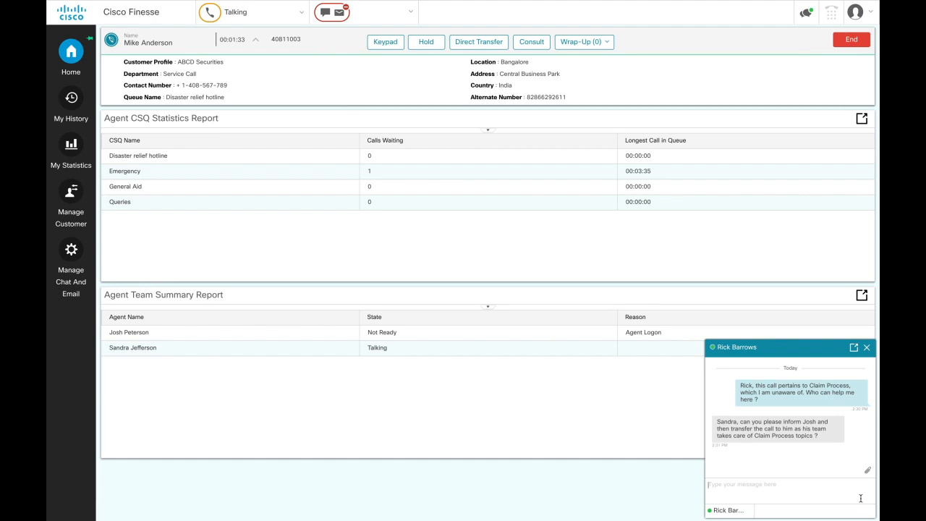
type("Sure, I'll do so, Rick. Thank you.")
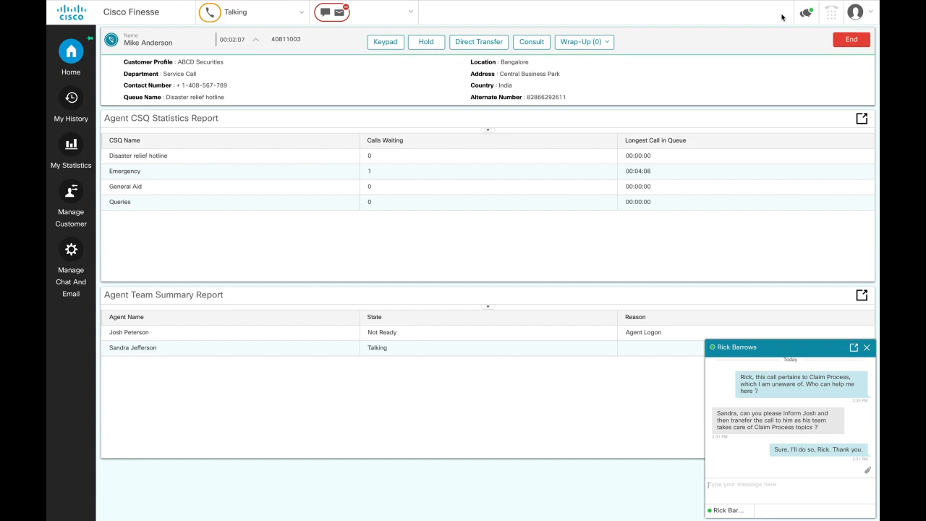
Search for teammate Josh in chat to ask him to take the call
left_click(805, 12)
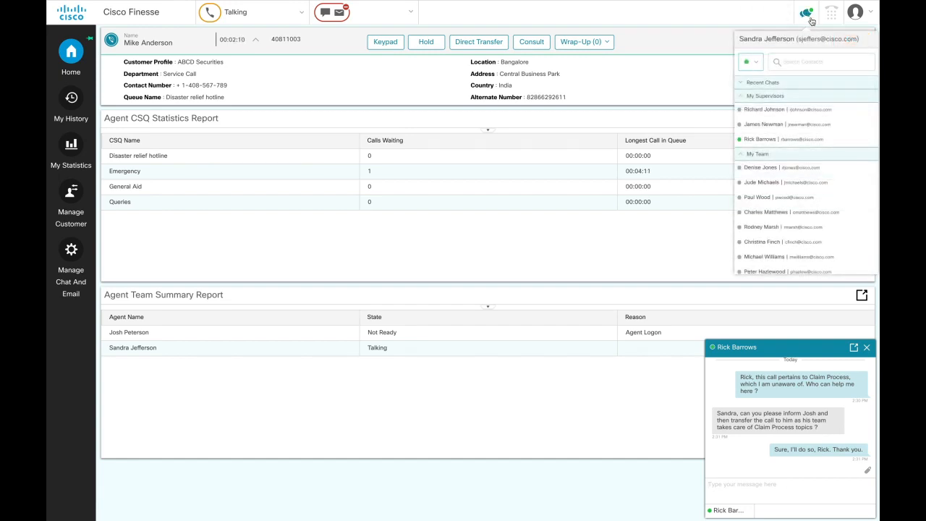
type("Jos")
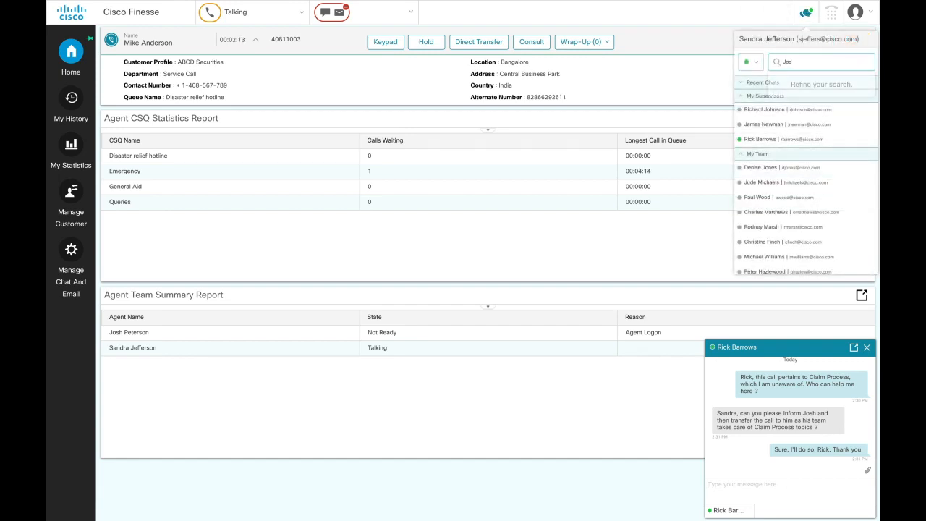
type("Jos")
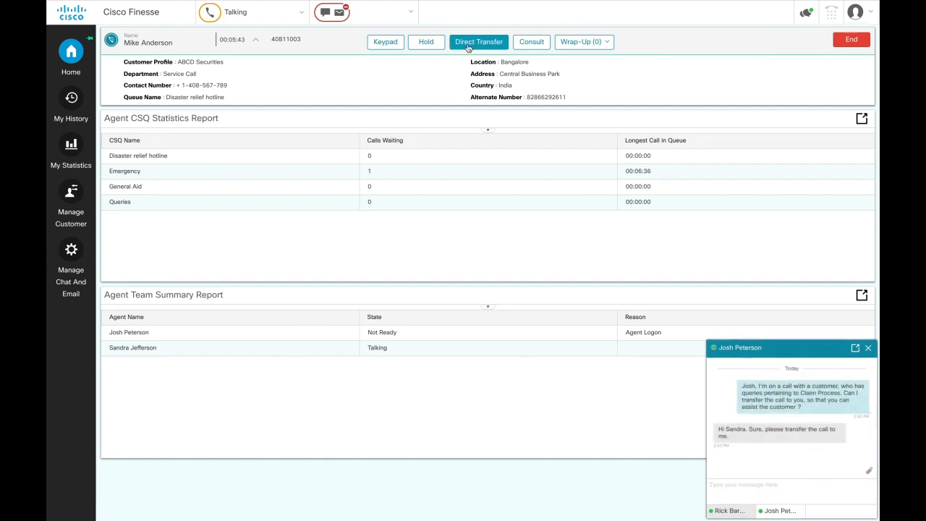
left_click(478, 41)
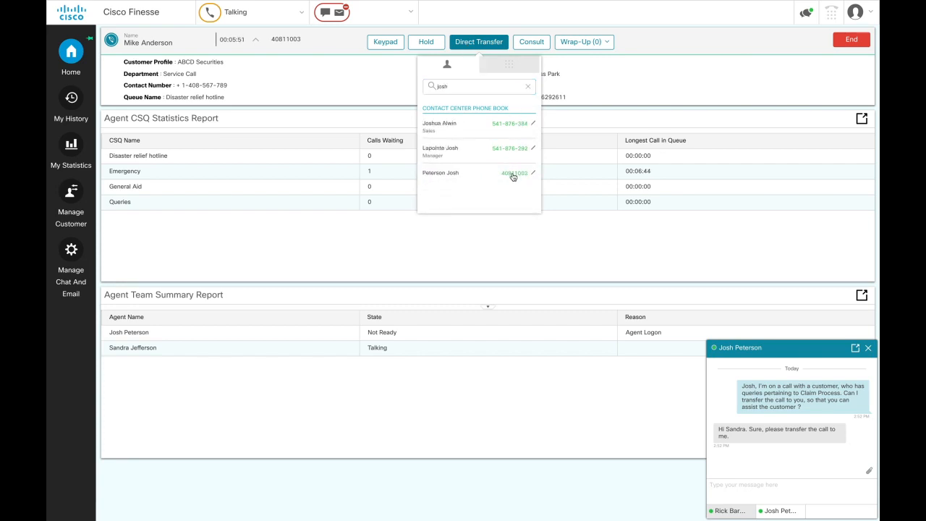
left_click(514, 173)
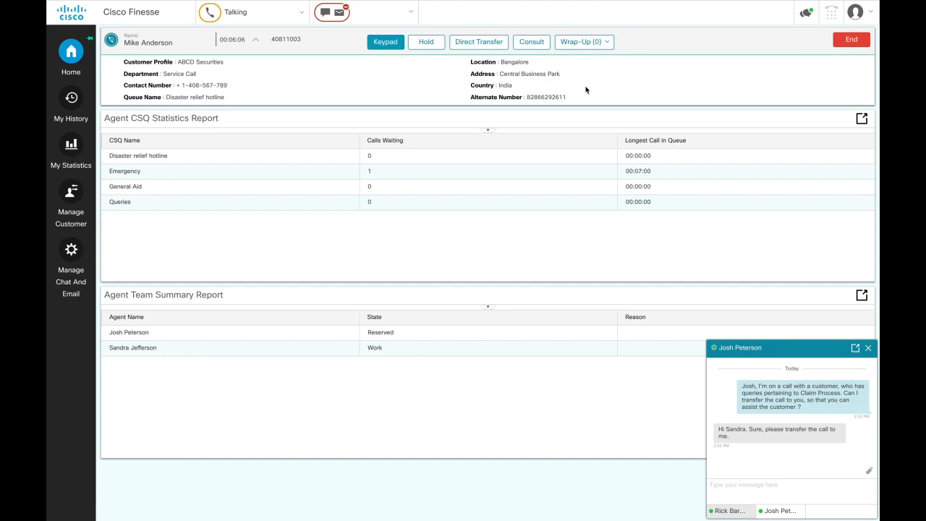
left_click(852, 39)
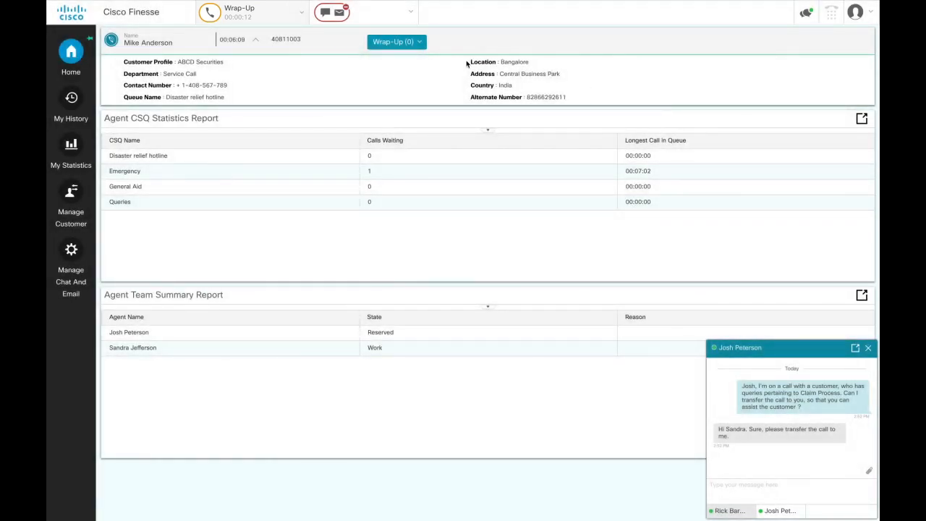
Apply Claim Process and Customer query as the call's wrap-up reasons
left_click(397, 41)
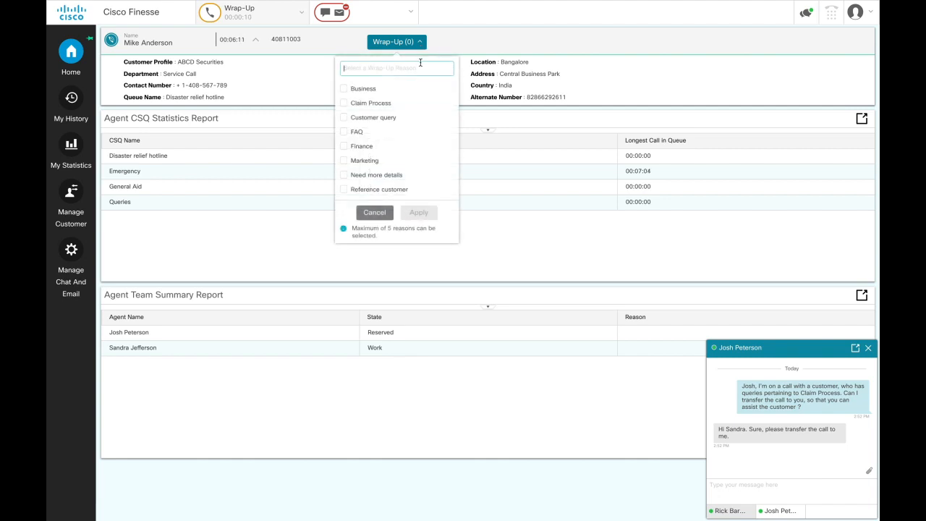
type("cla")
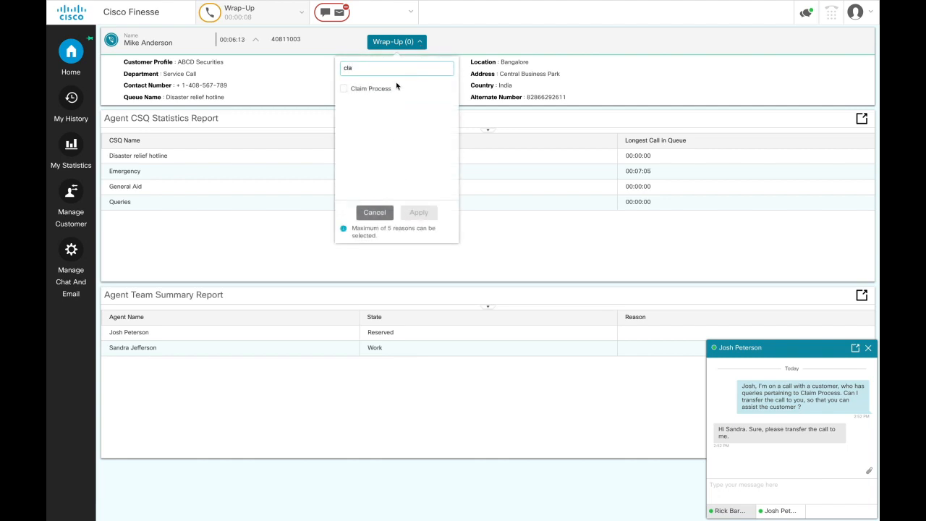
left_click(345, 88)
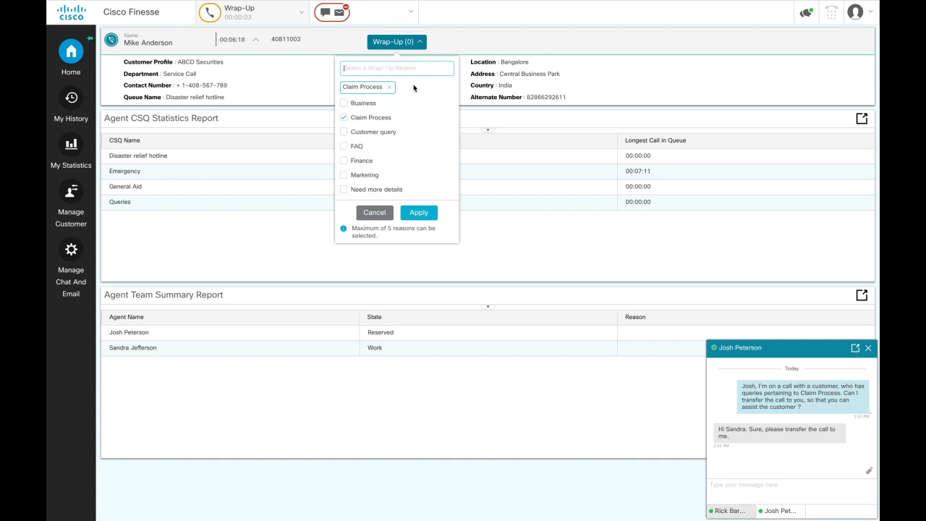
left_click(344, 131)
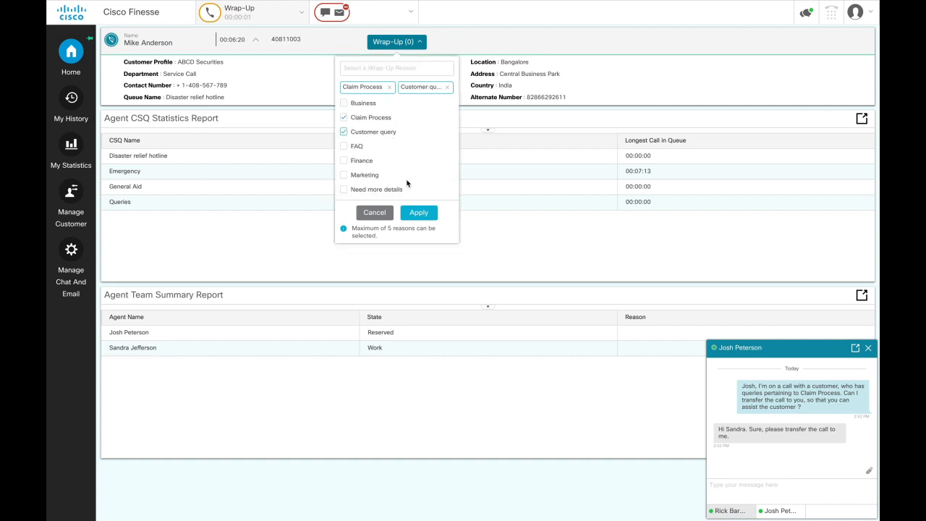
left_click(419, 212)
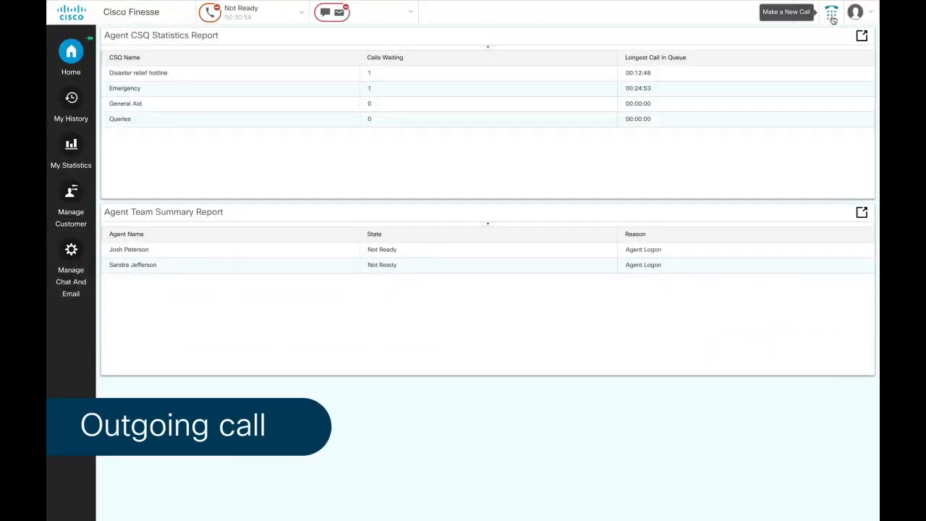
Enter 40711002 on the Make a New Call dial pad
left_click(831, 13)
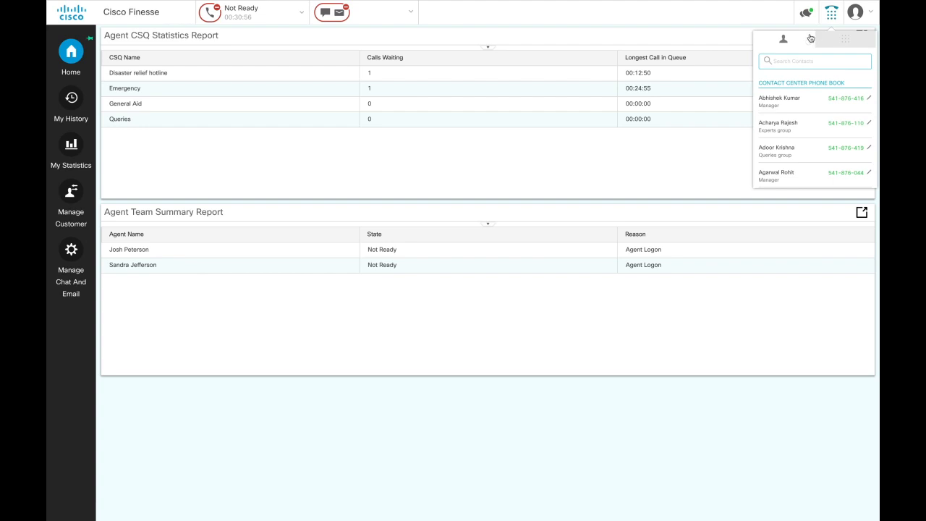
left_click(845, 39)
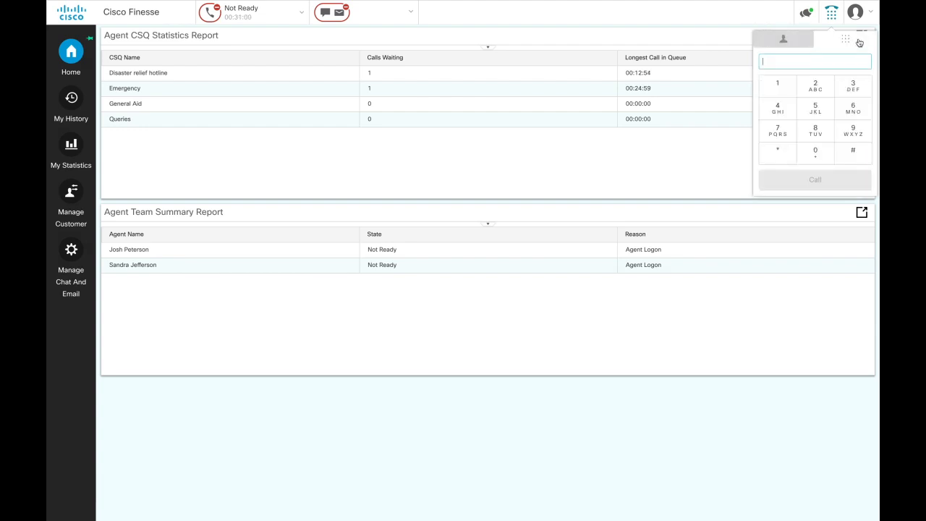
type("40711002")
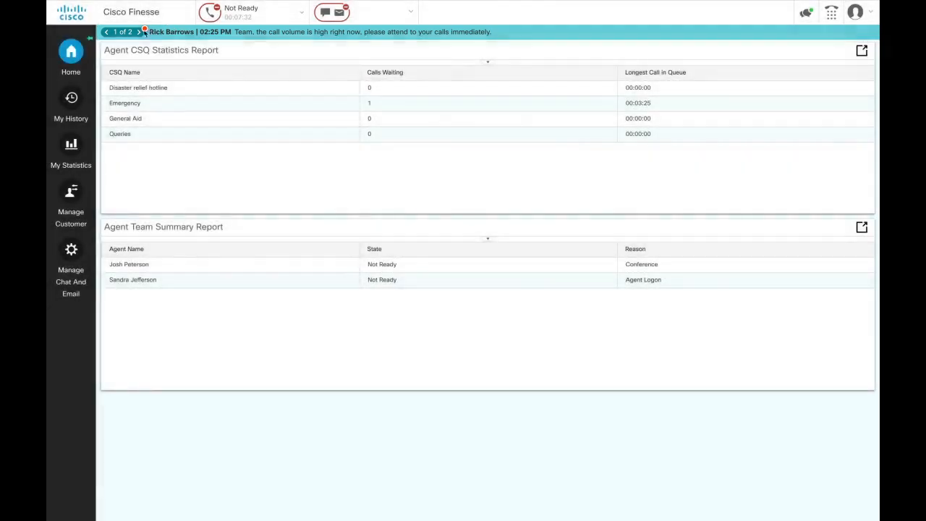
View team message 2 of 2 on high call volume, then clear the banner
left_click(141, 32)
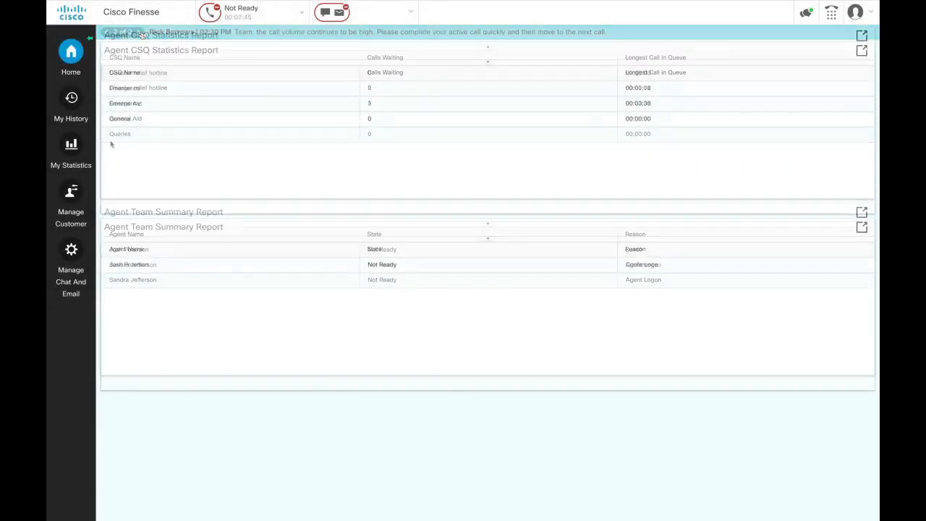
left_click(71, 101)
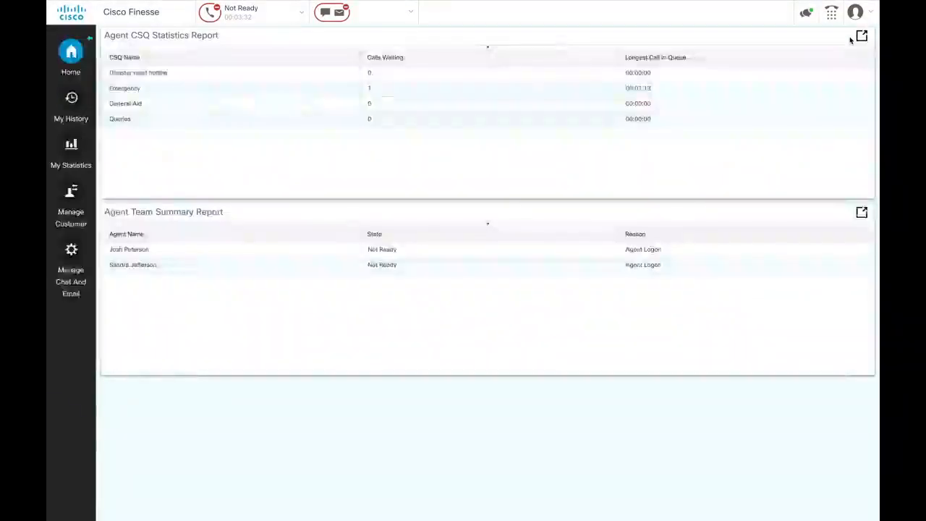
Choose Sign Out from the agent account menu
left_click(856, 12)
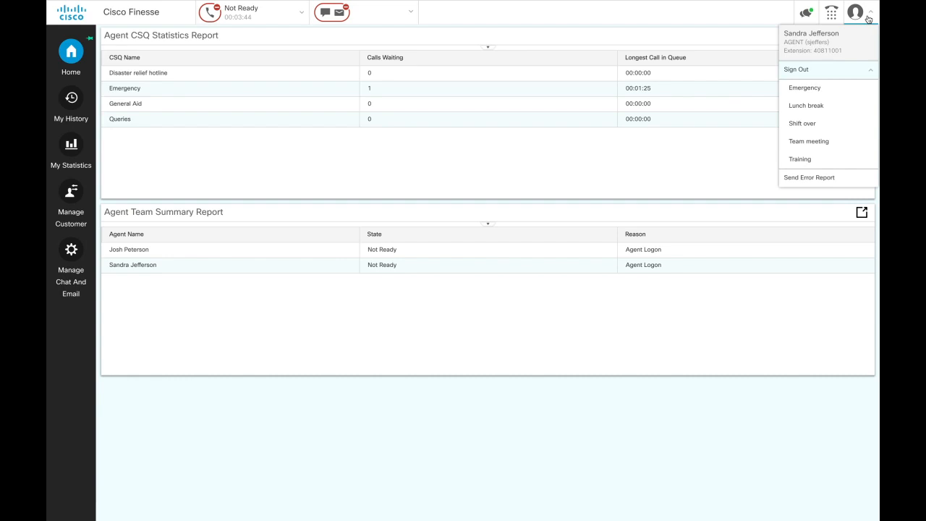
mouse_move(861, 62)
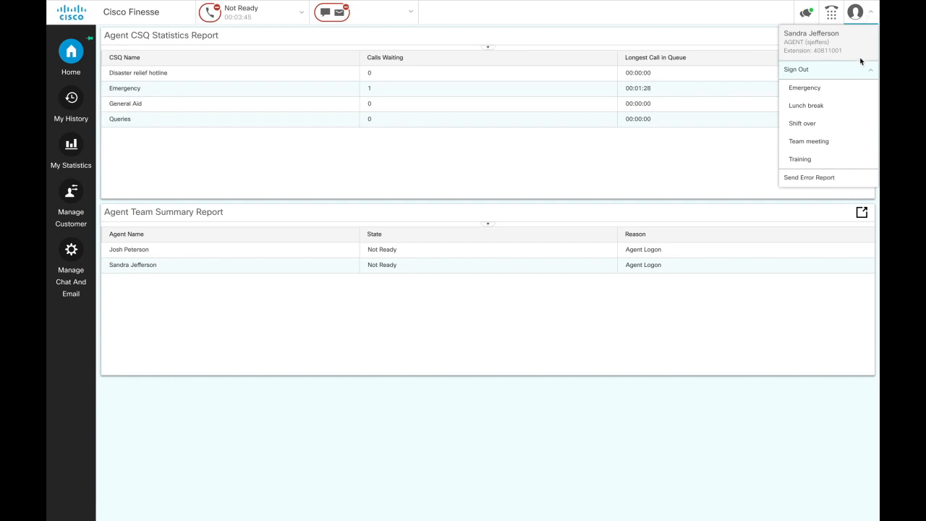
left_click(796, 69)
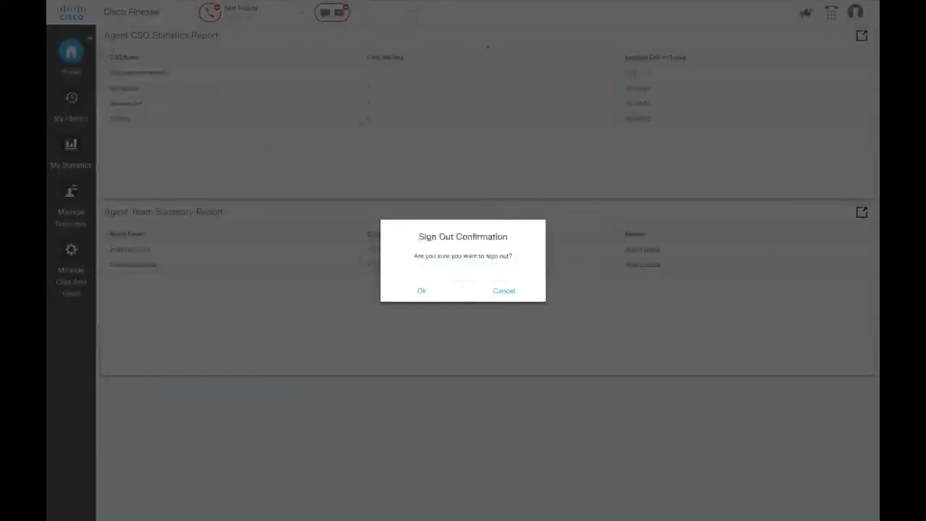